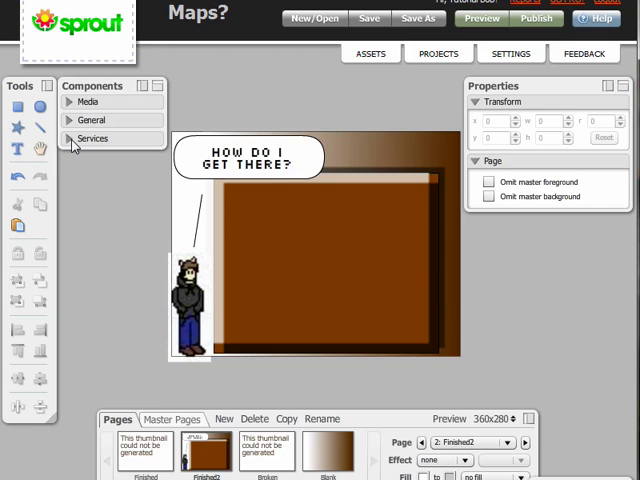
# - Expand the Services category to list ChipIn, Google Charts, Twitter and Yahoo! Maps components
pyautogui.click(92, 138)
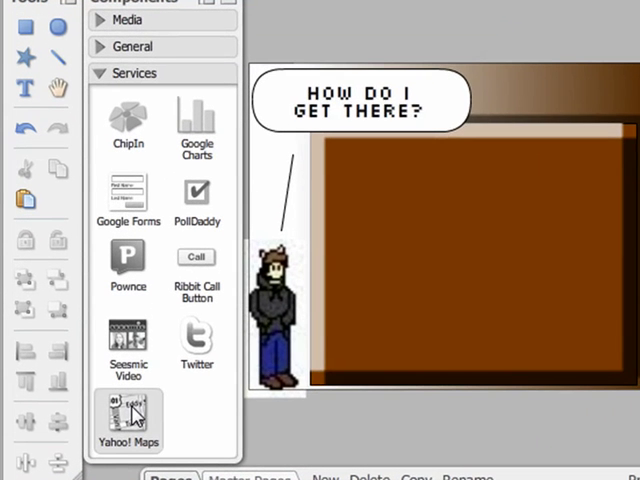